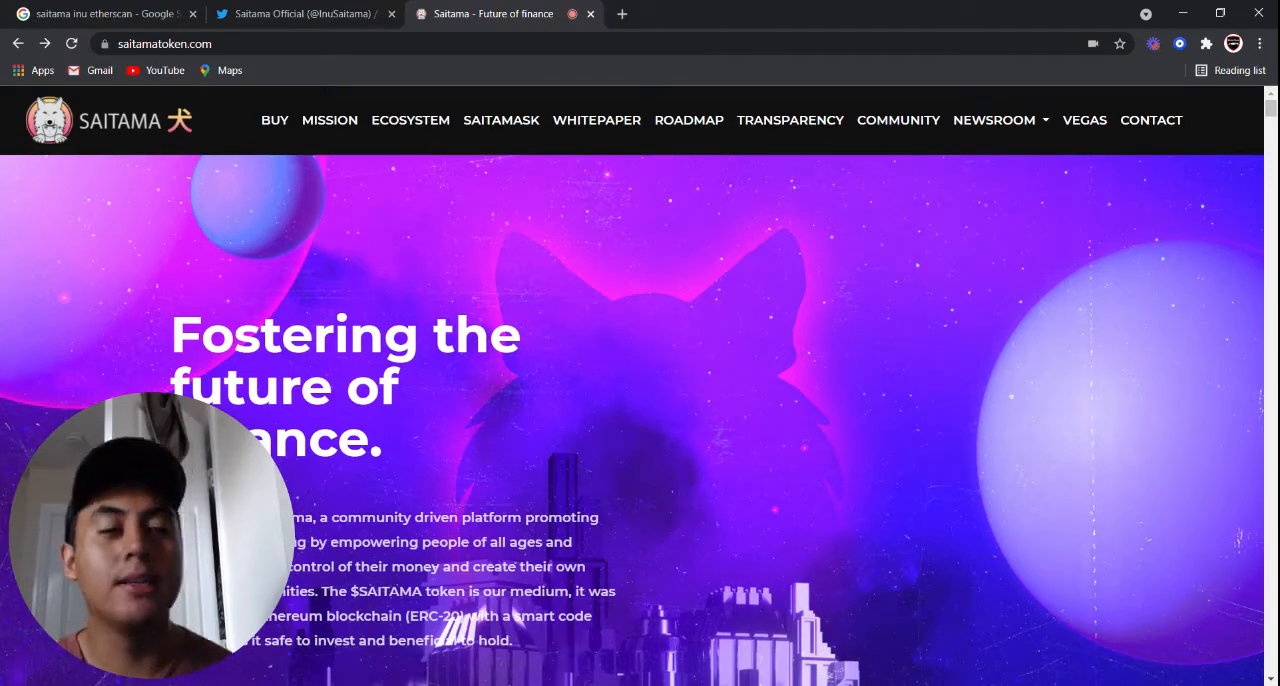
mouse_move(994, 368)
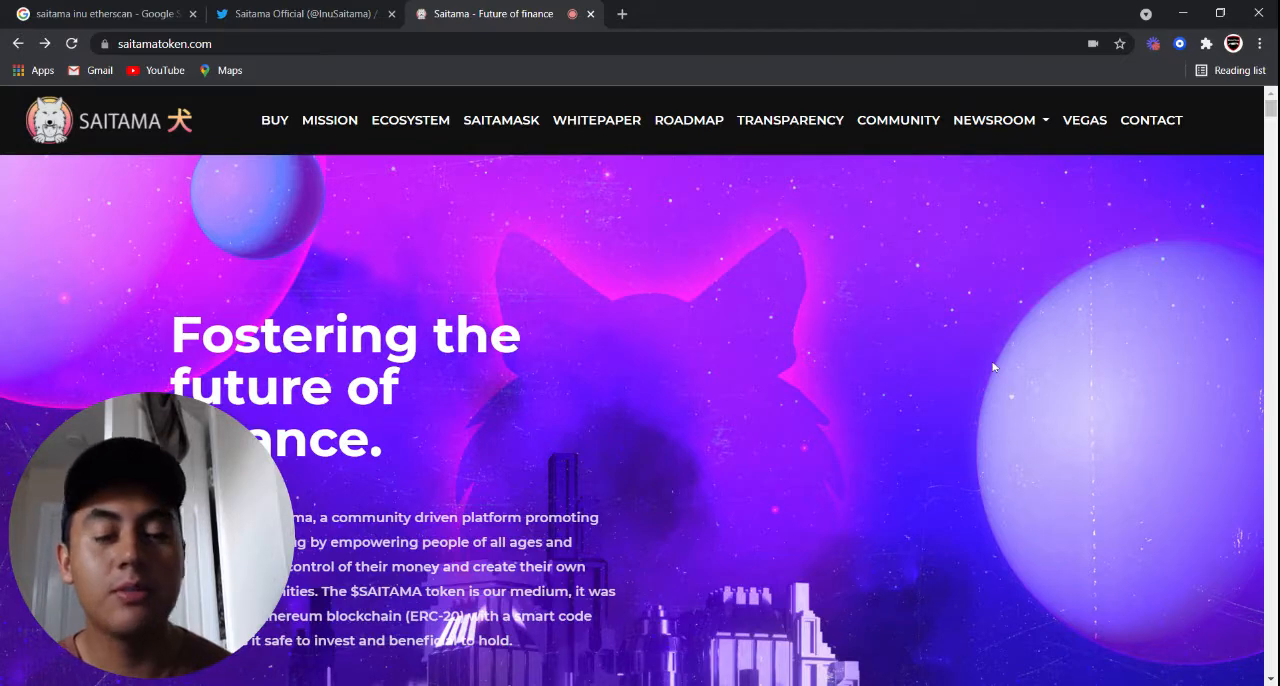
mouse_move(728, 268)
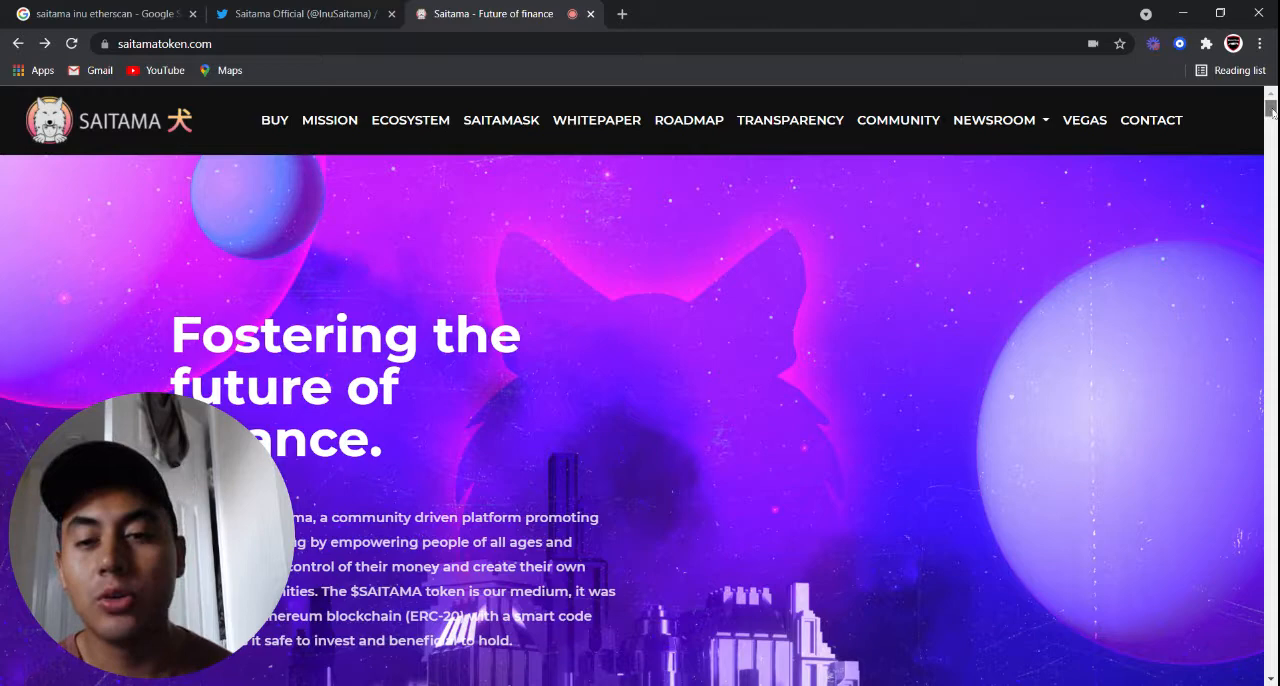
From the Google results, load the 'Token Saitama Inu - Etherscan' page and view its Holders count
scroll("down", 3)
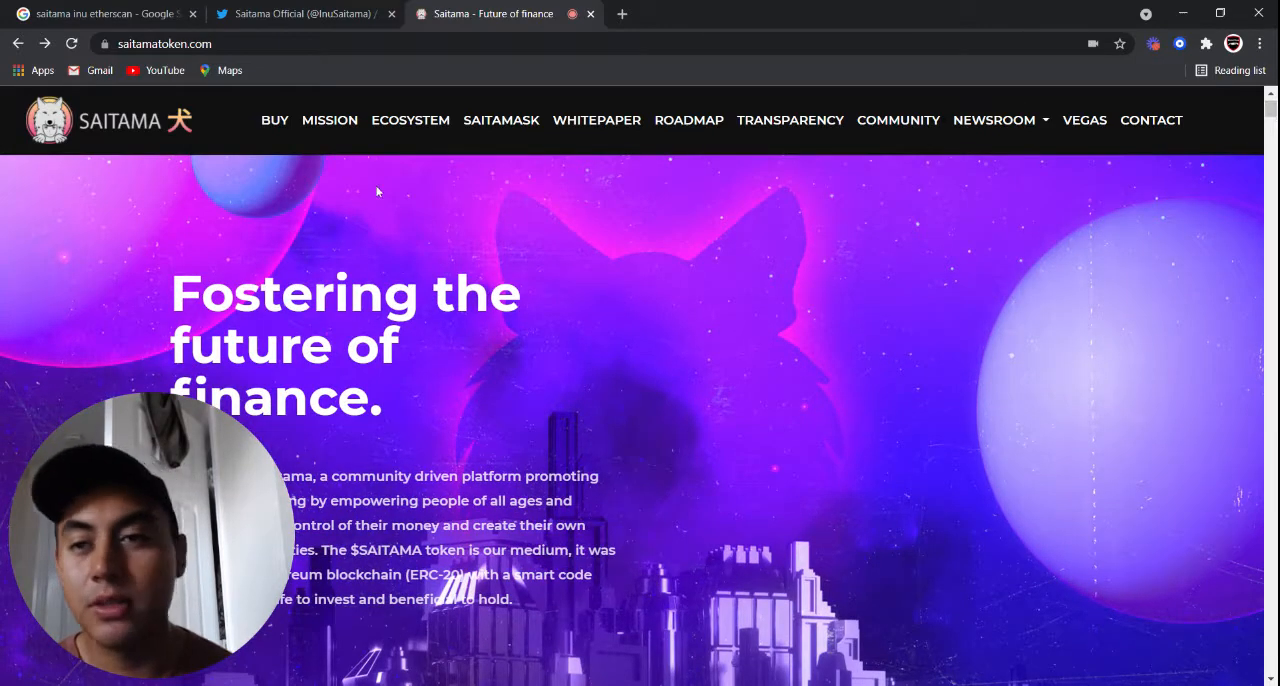
left_click(100, 12)
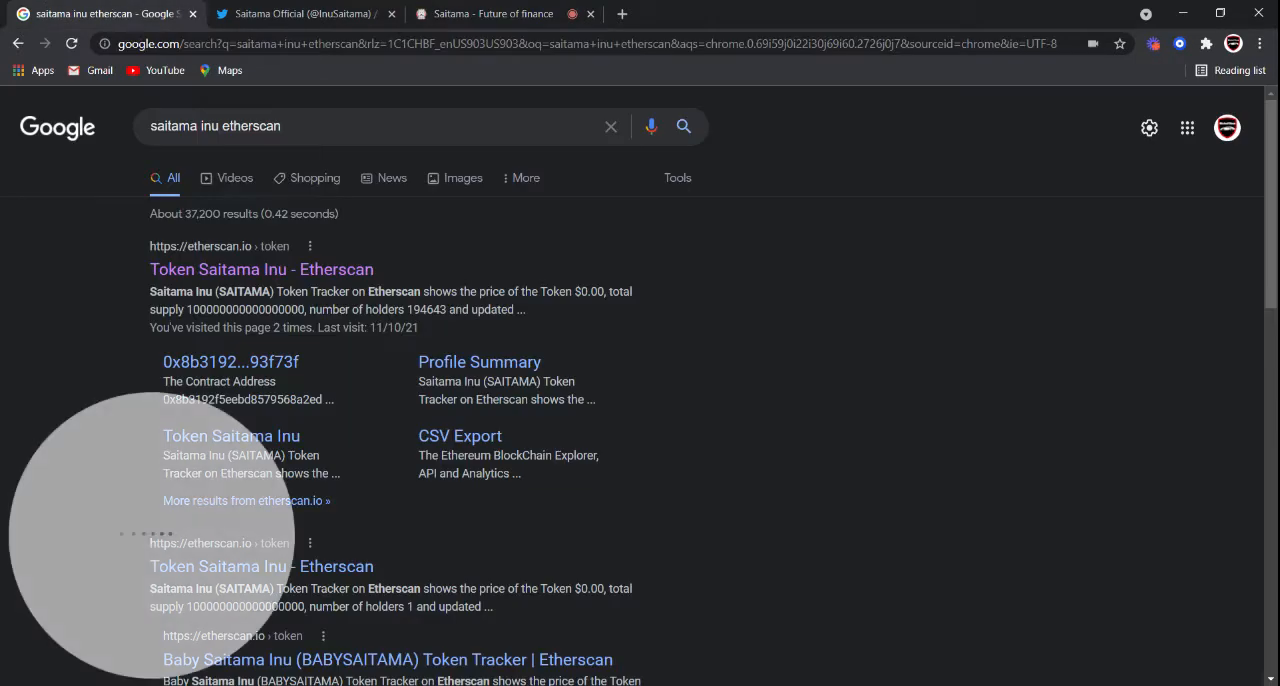
left_click(260, 268)
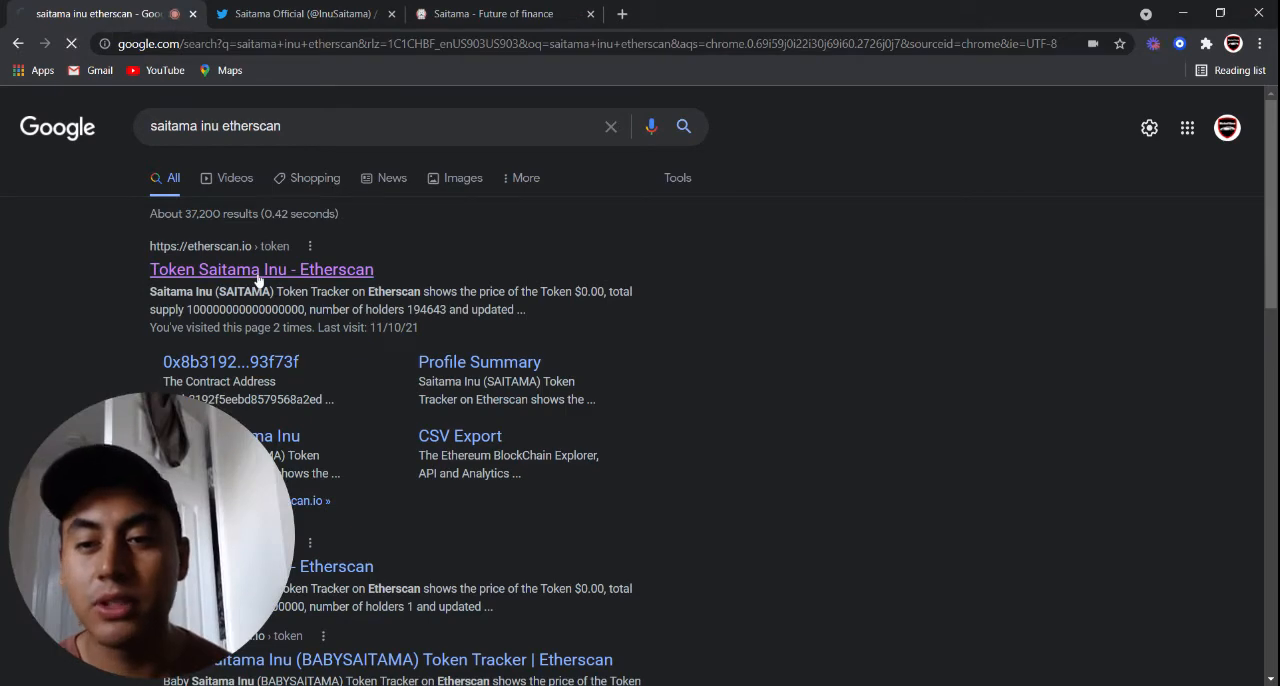
left_click(260, 268)
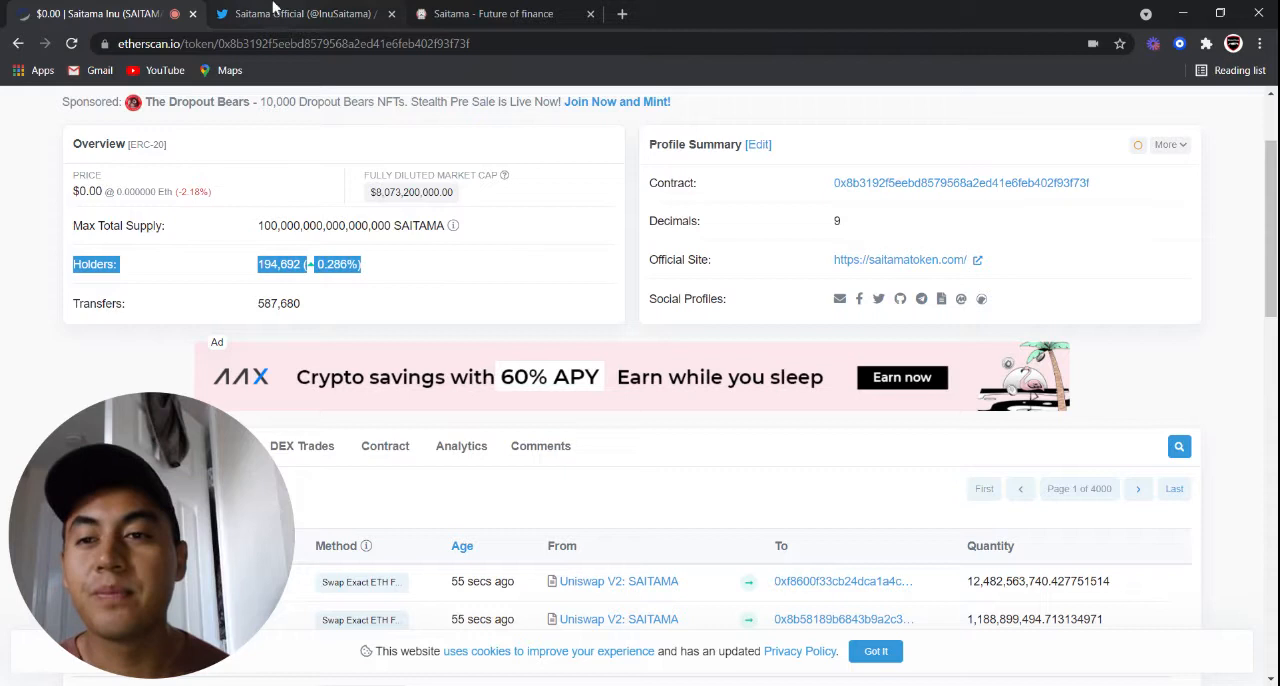
Switch to the Saitama Official Twitter profile and read the SaitaMask Nov 13th launch tweet
left_click(300, 12)
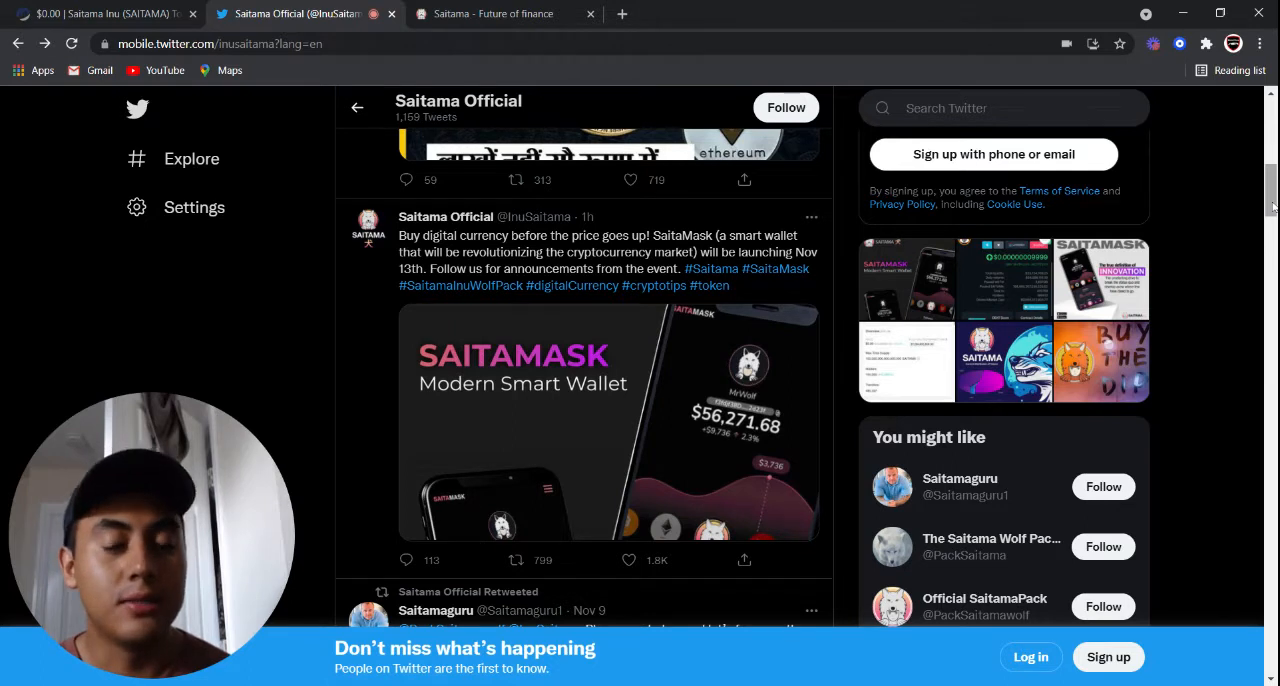
scroll("down", 3)
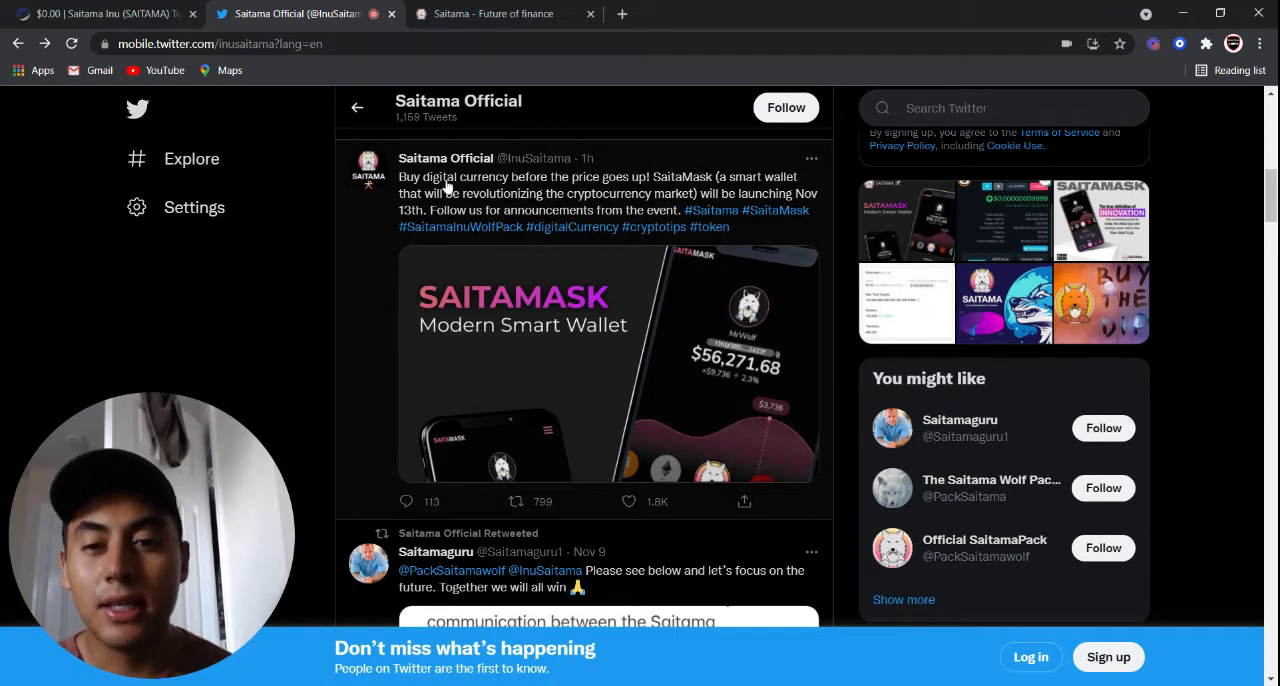
mouse_move(436, 232)
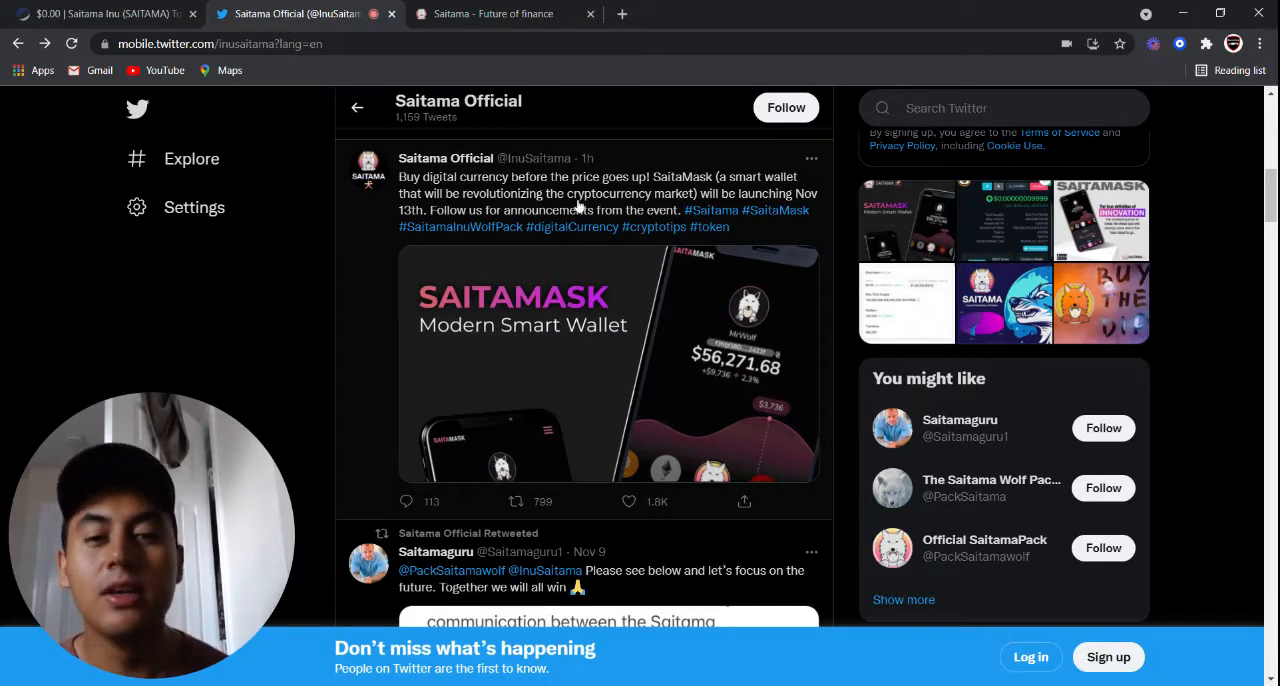
mouse_move(768, 208)
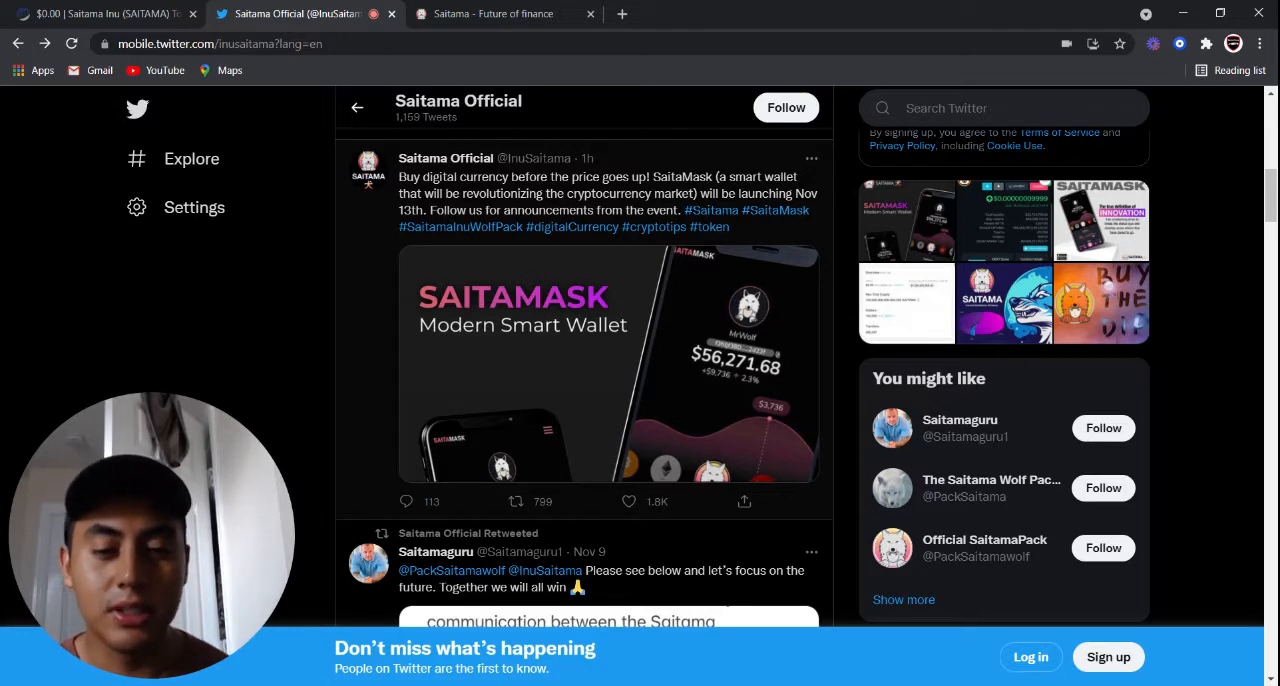
mouse_move(478, 210)
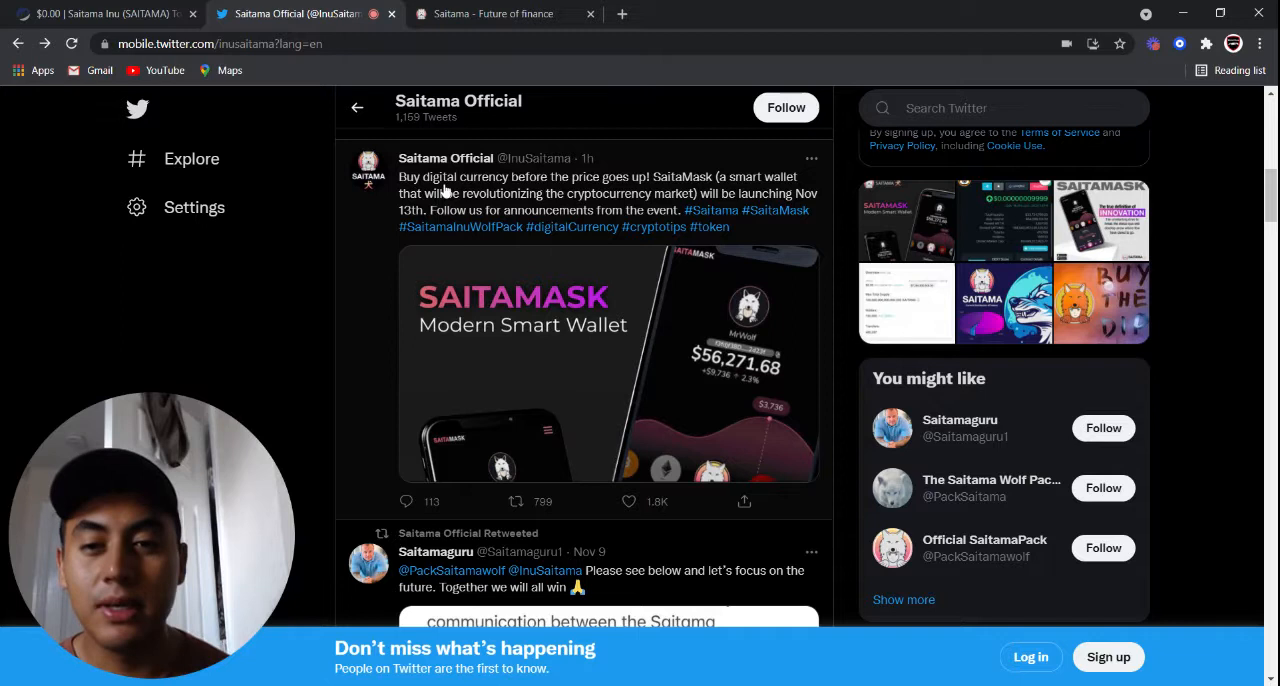
mouse_move(690, 190)
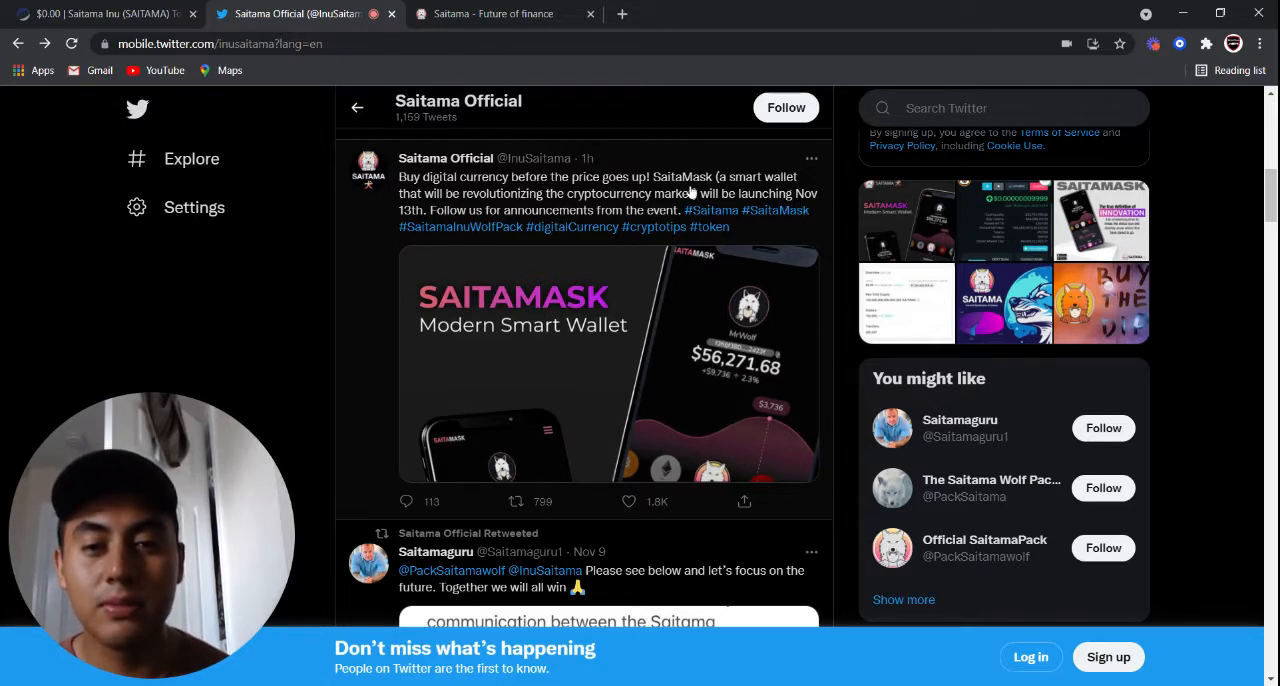
mouse_move(496, 210)
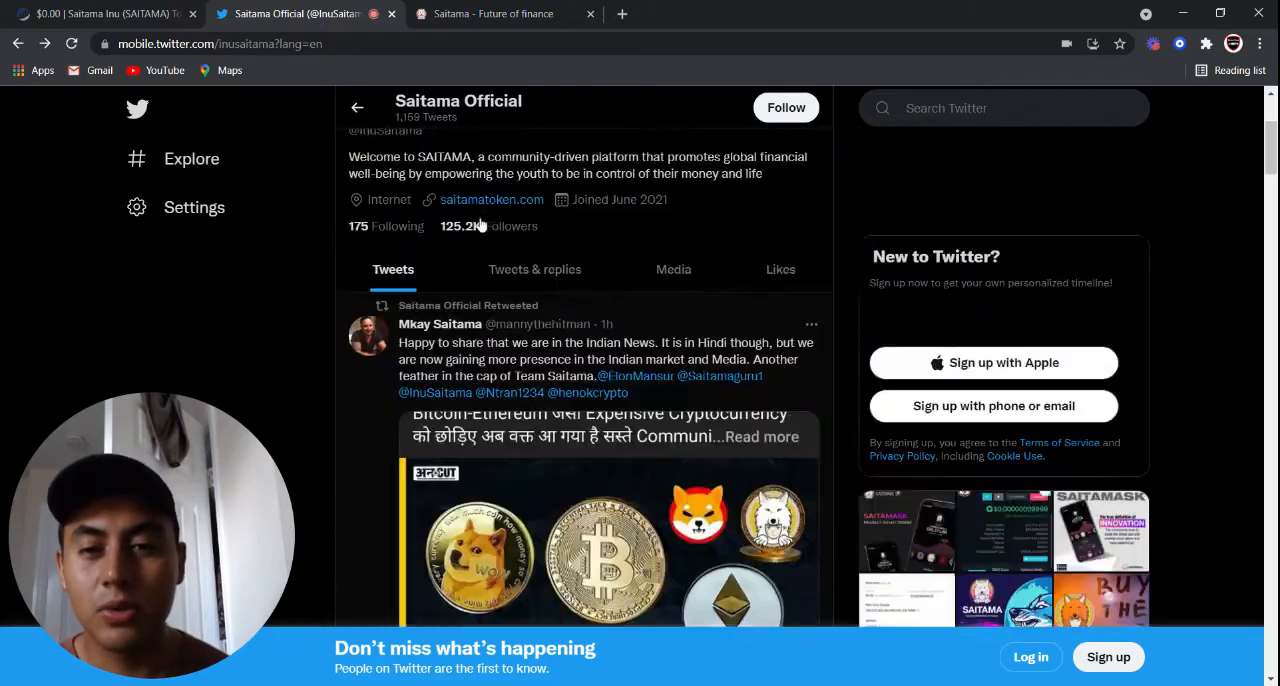
Scroll the Saitamaguru COO profile down to its pinned tweet
scroll("down", 3)
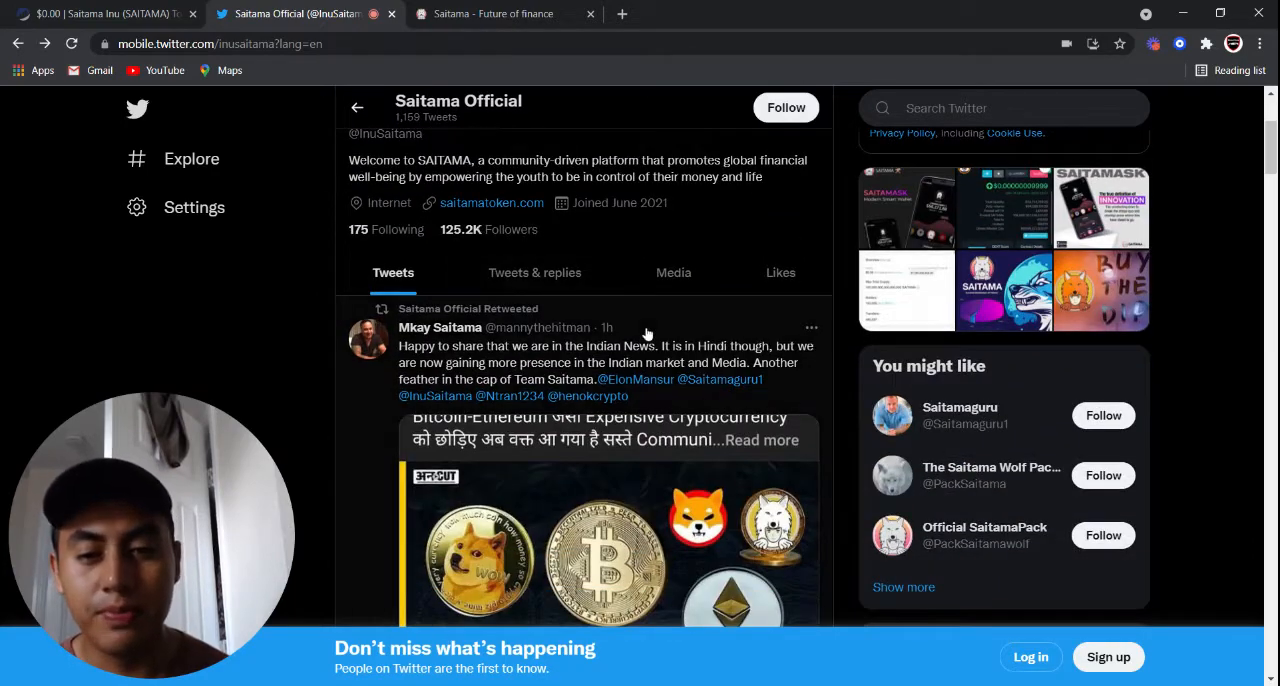
scroll("down", 3)
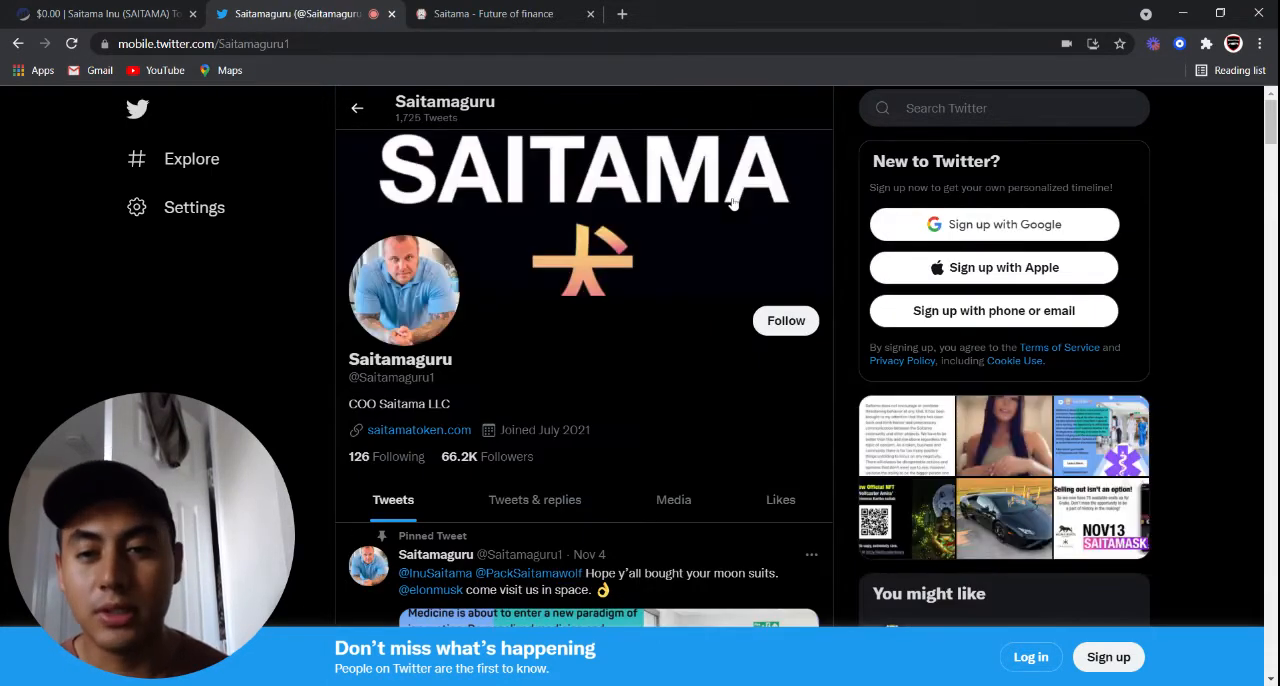
scroll("down", 3)
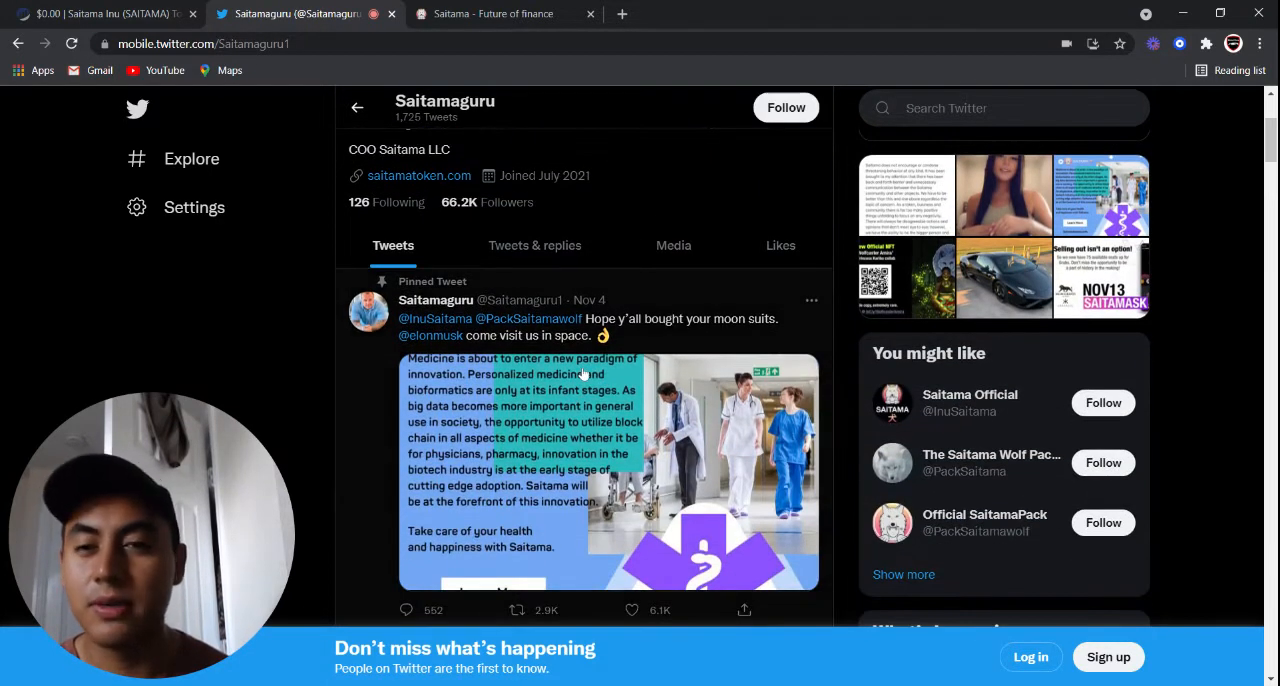